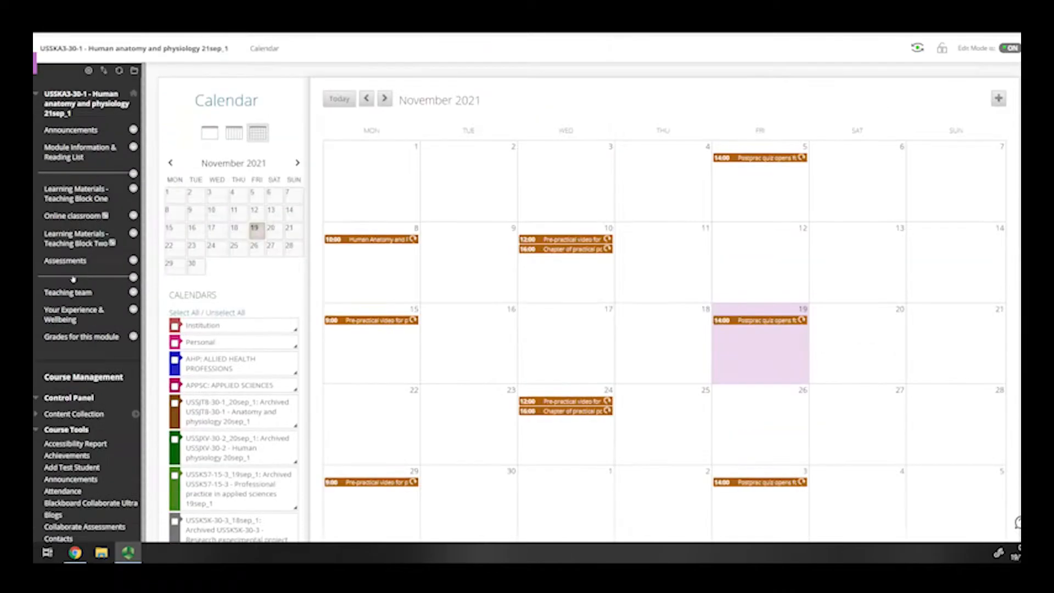
Add a Calendar-type tool link named 'Assessment Calendar' to the course menu and open it.
{"action": "left_click", "coordinate": [87, 72]}
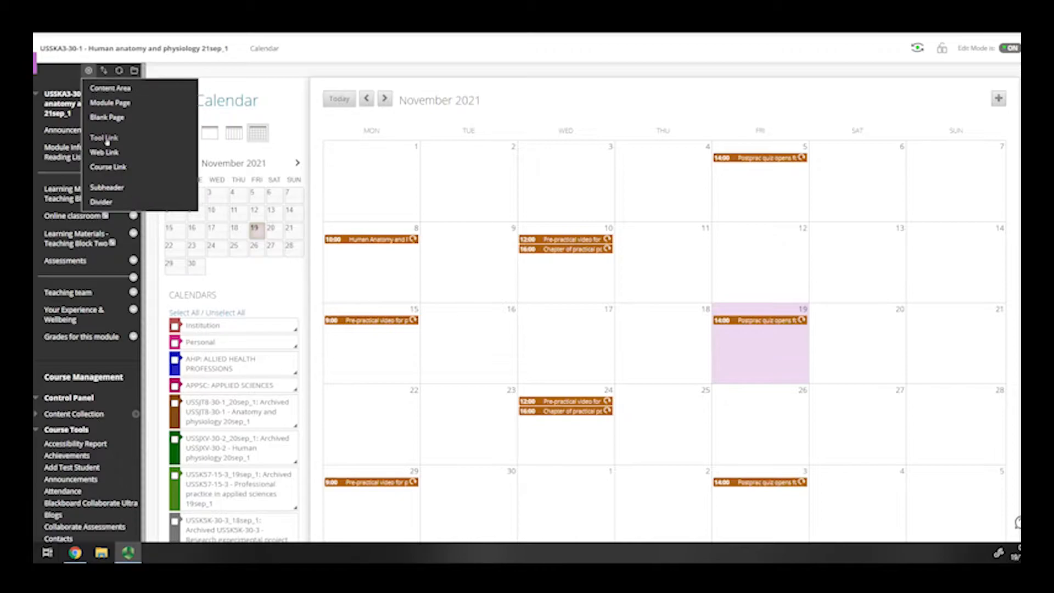
{"action": "left_click", "coordinate": [104, 137]}
{"action": "type", "text": "Assessment Calend"}
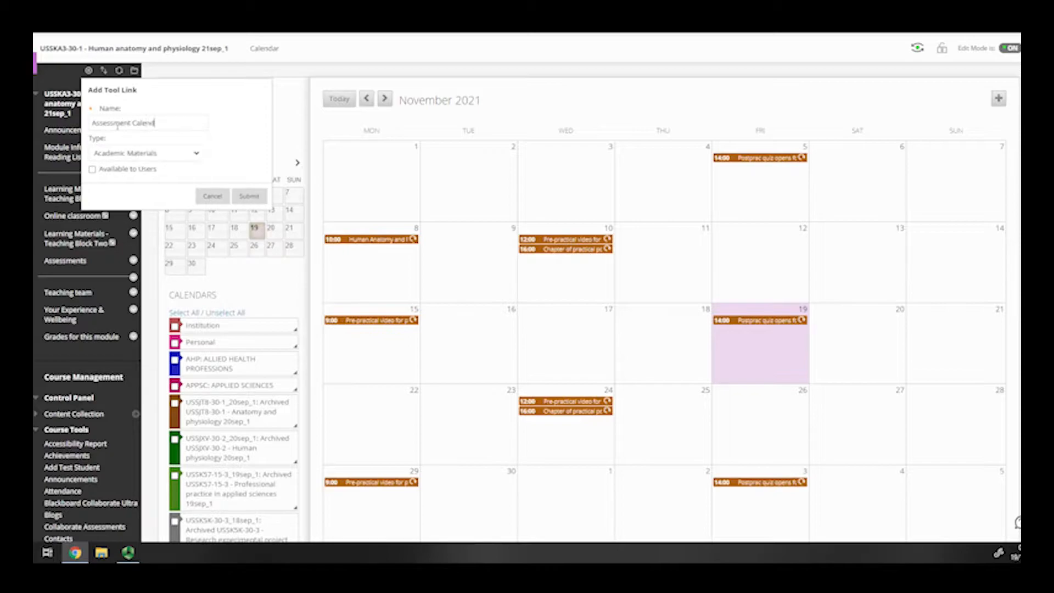
{"action": "left_click", "coordinate": [145, 153]}
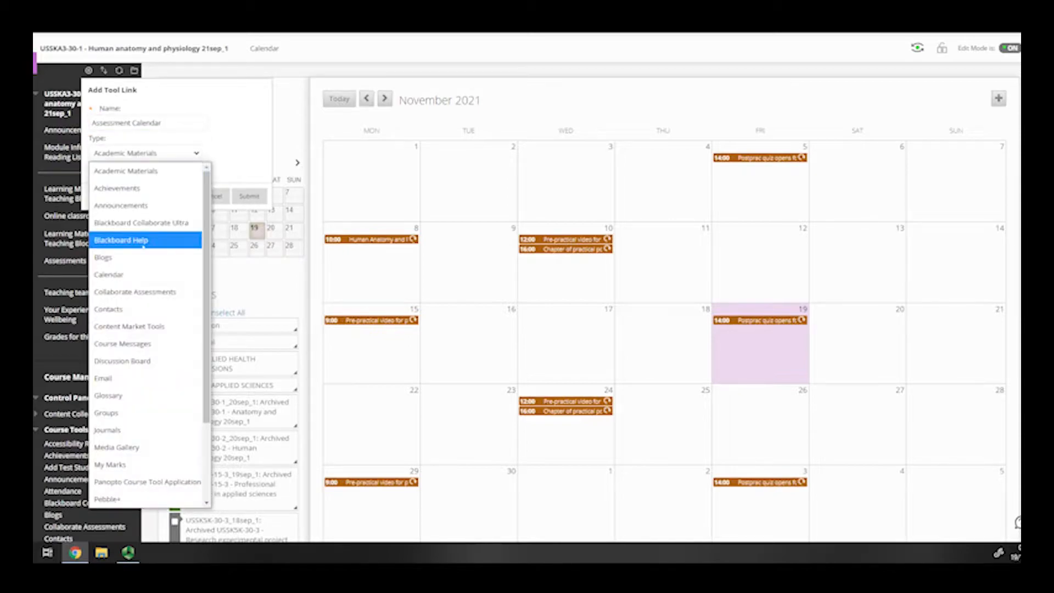
{"action": "mouse_move", "coordinate": [131, 275]}
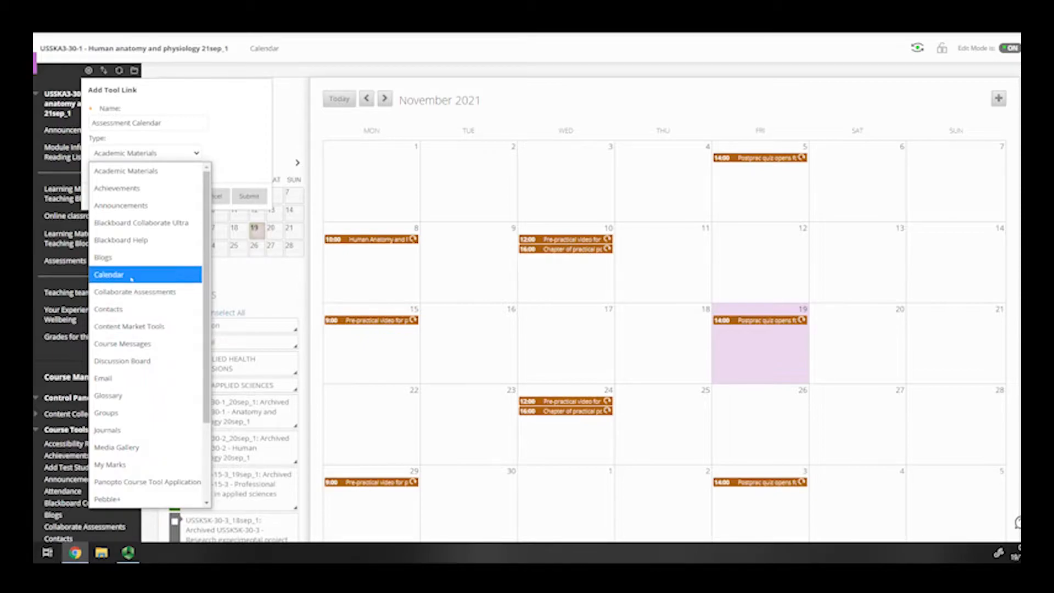
{"action": "left_click", "coordinate": [108, 274]}
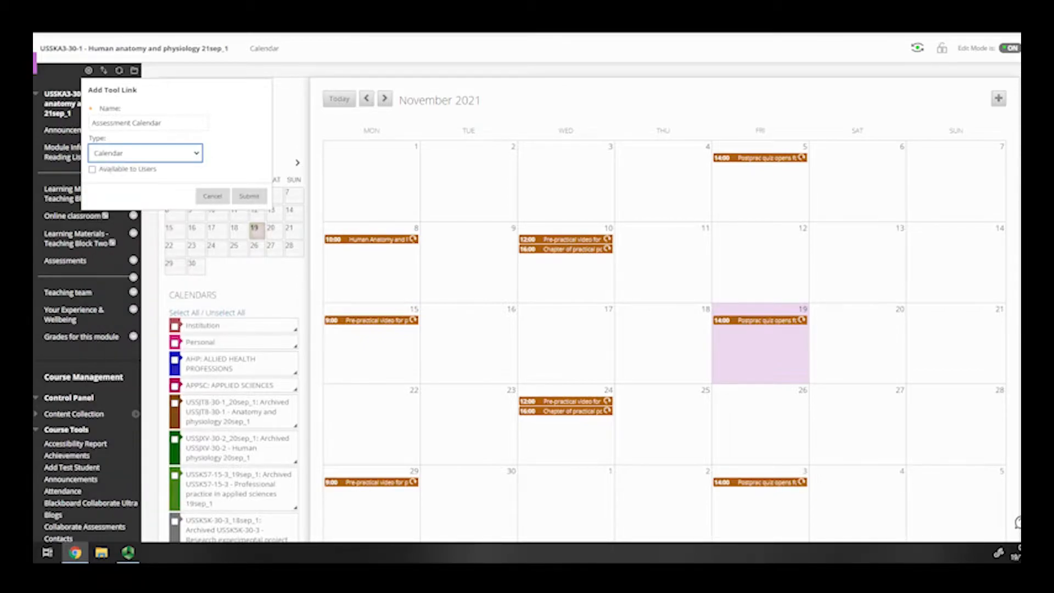
{"action": "left_click", "coordinate": [248, 196]}
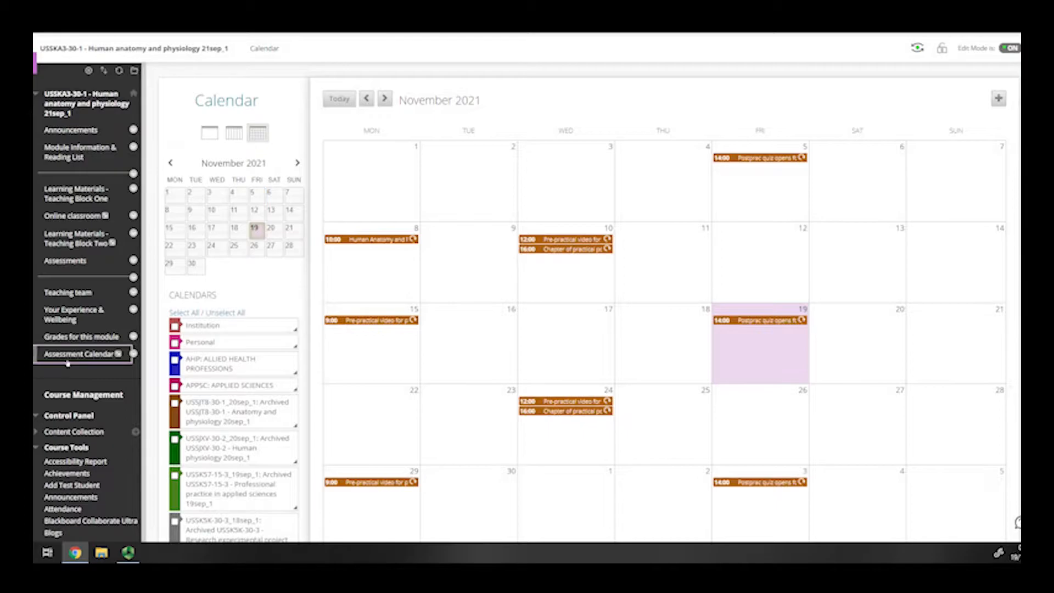
{"action": "mouse_move", "coordinate": [69, 362]}
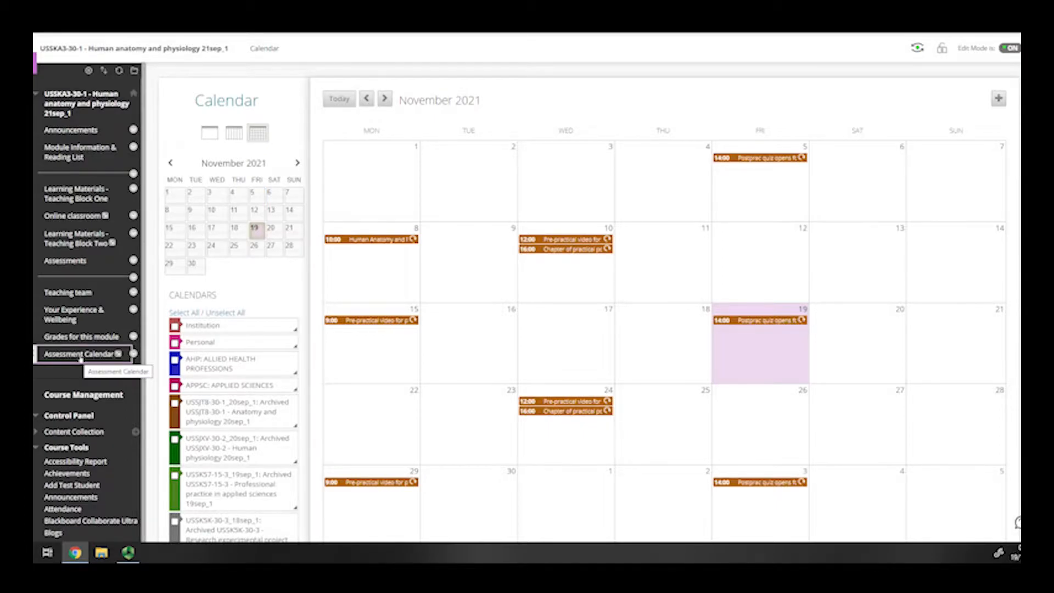
{"action": "left_click", "coordinate": [83, 353]}
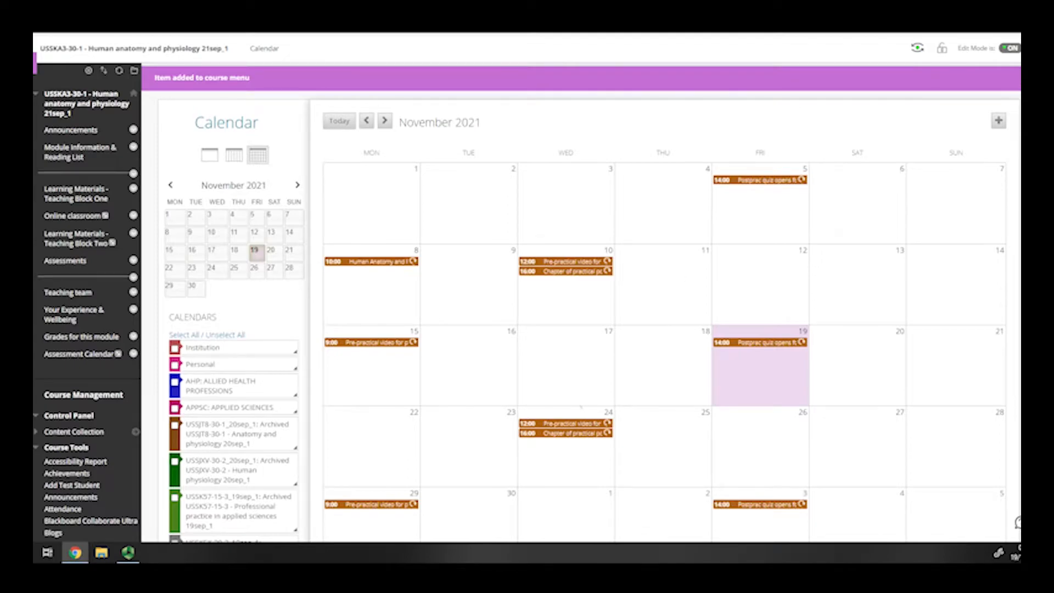
{"action": "scroll", "scroll_direction": "down", "scroll_amount": 3}
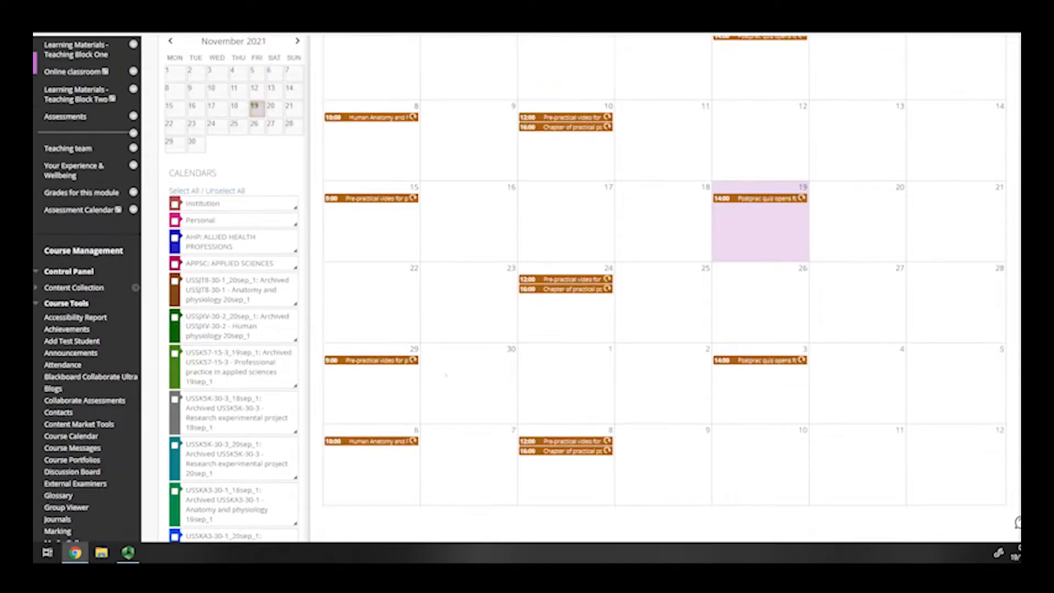
{"action": "mouse_move", "coordinate": [66, 116]}
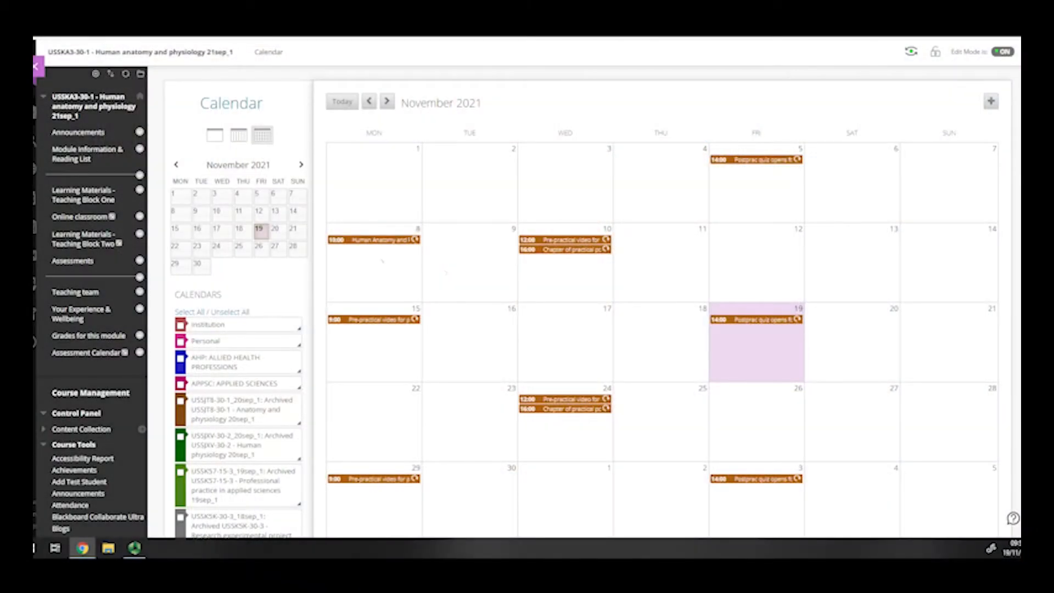
{"action": "left_click", "coordinate": [373, 240]}
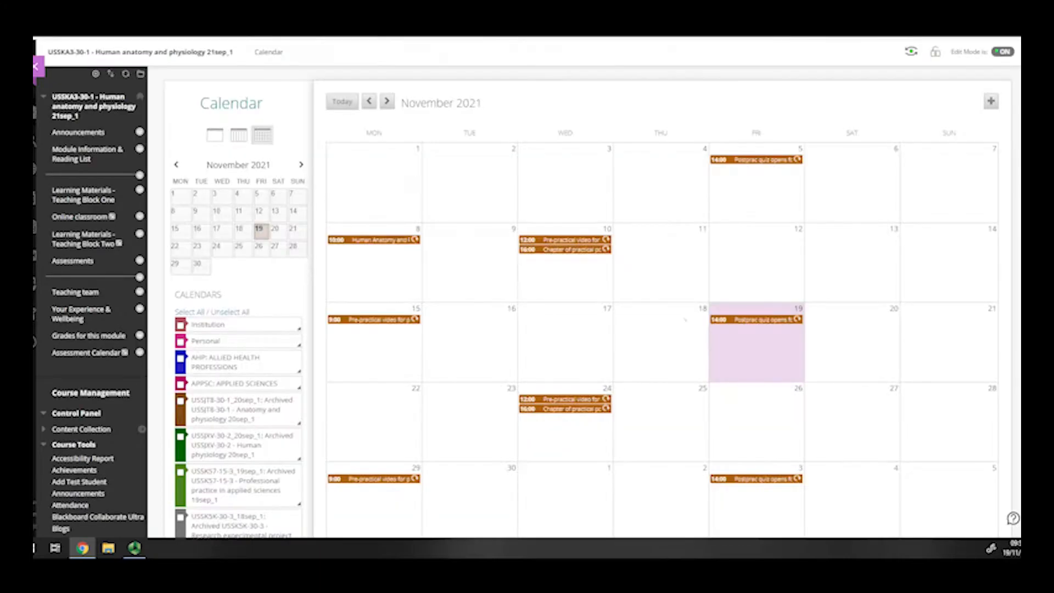
{"action": "left_click", "coordinate": [757, 320]}
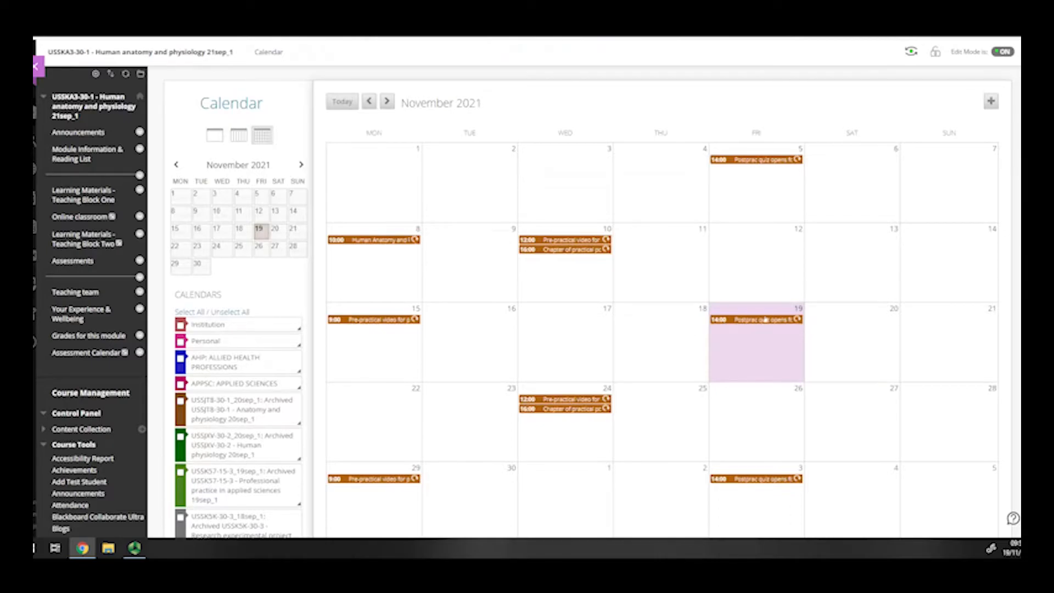
{"action": "left_click", "coordinate": [574, 409]}
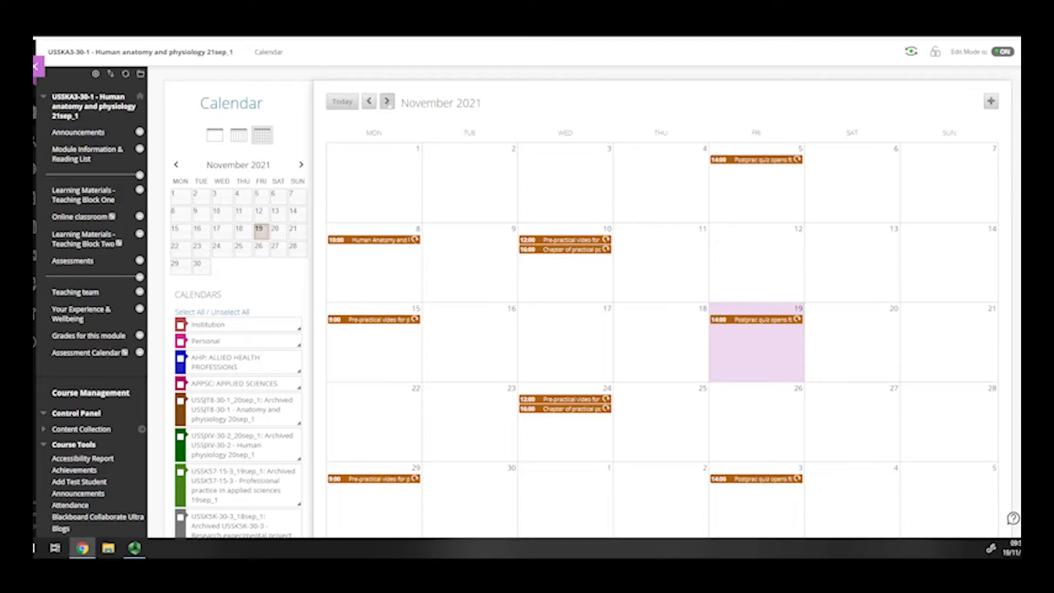
Advance the course calendar from November to December 2021.
{"action": "left_click", "coordinate": [387, 101]}
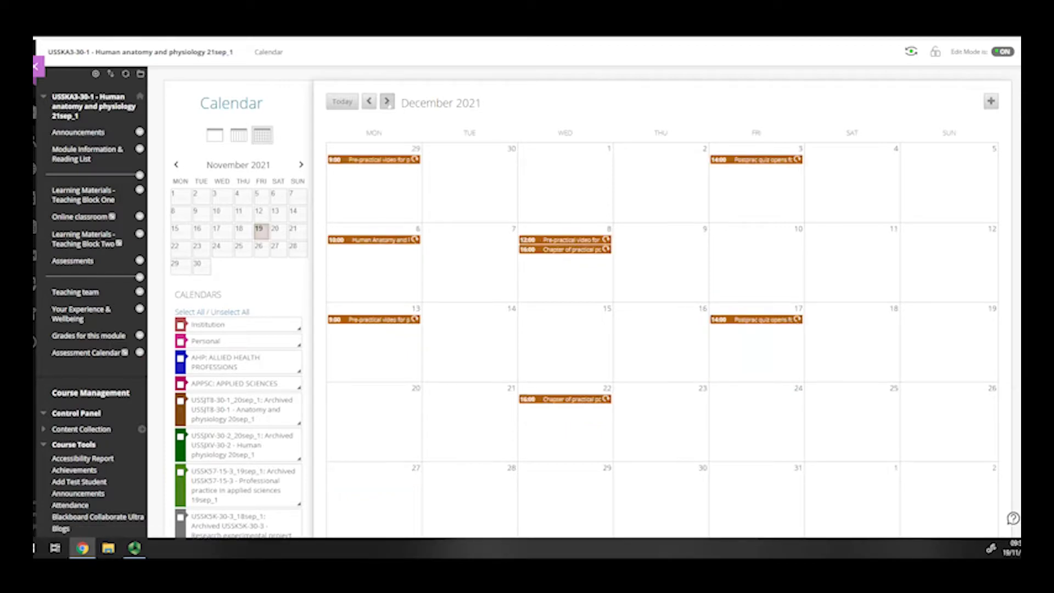
{"action": "left_click", "coordinate": [388, 102]}
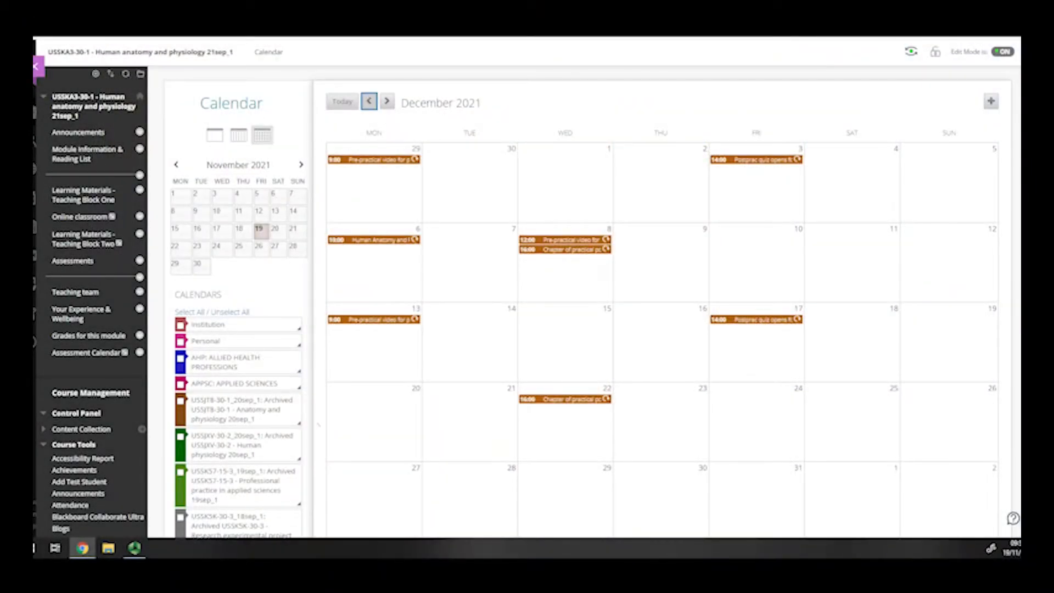
Scroll down the course list to reach the 21sep Immunology through Biology of disease courses.
{"action": "scroll", "scroll_direction": "down", "scroll_amount": 3}
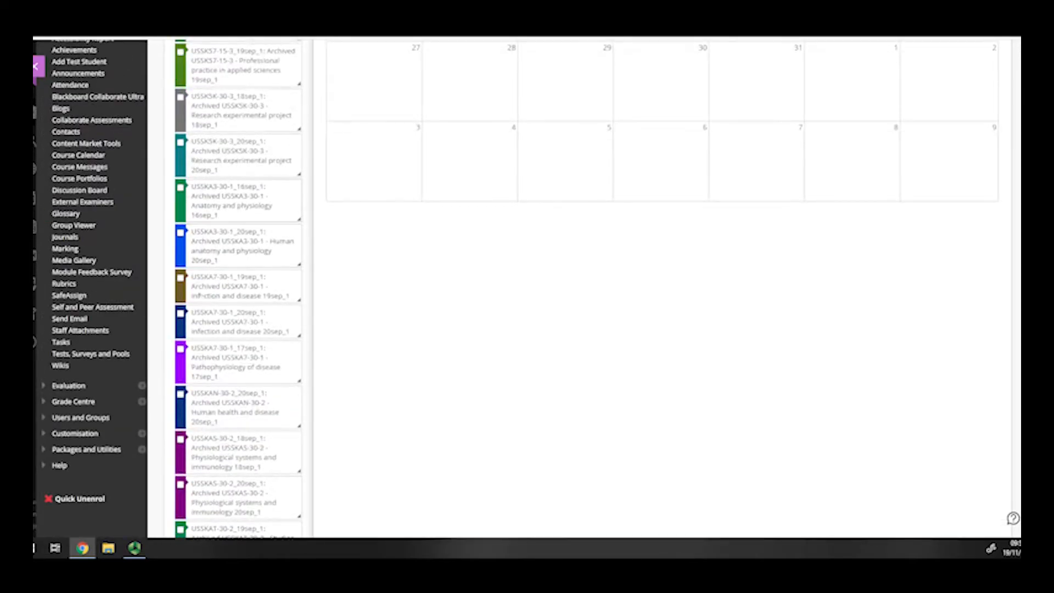
{"action": "scroll", "scroll_direction": "down", "scroll_amount": 3}
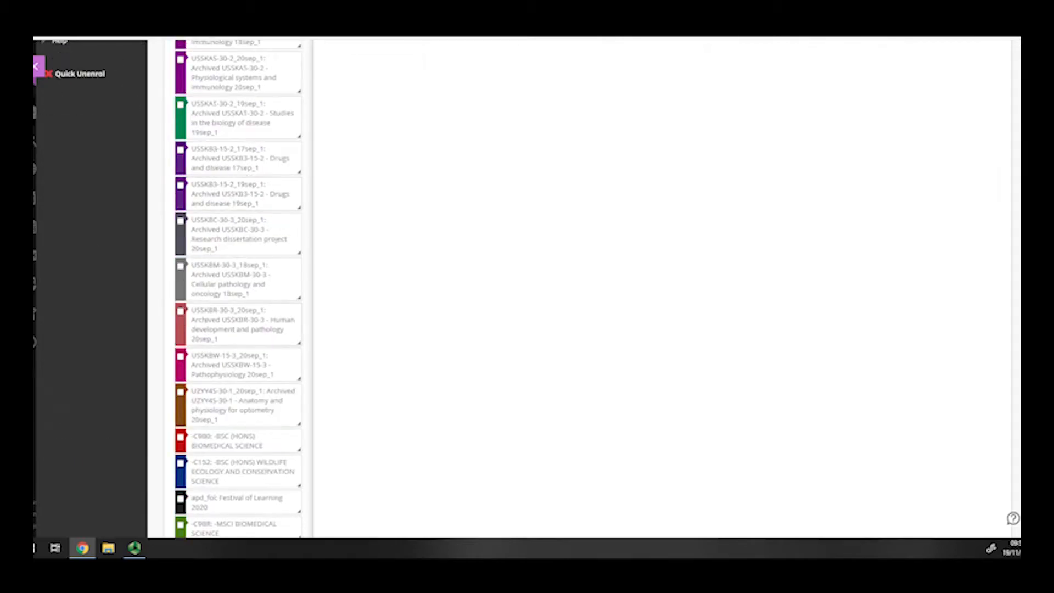
{"action": "scroll", "scroll_direction": "down", "scroll_amount": 3}
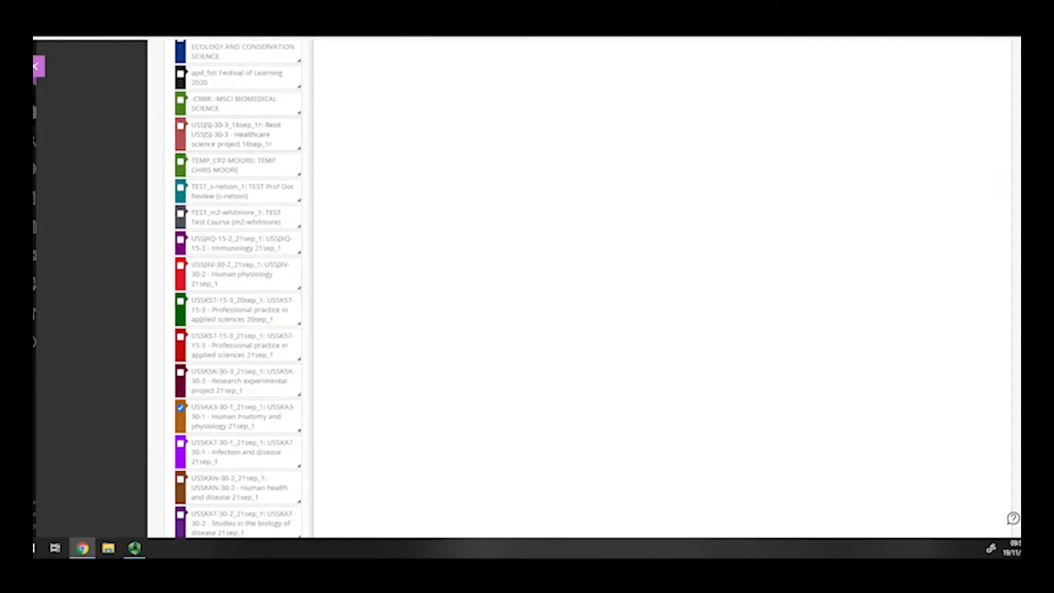
{"action": "scroll", "scroll_direction": "down", "scroll_amount": 3}
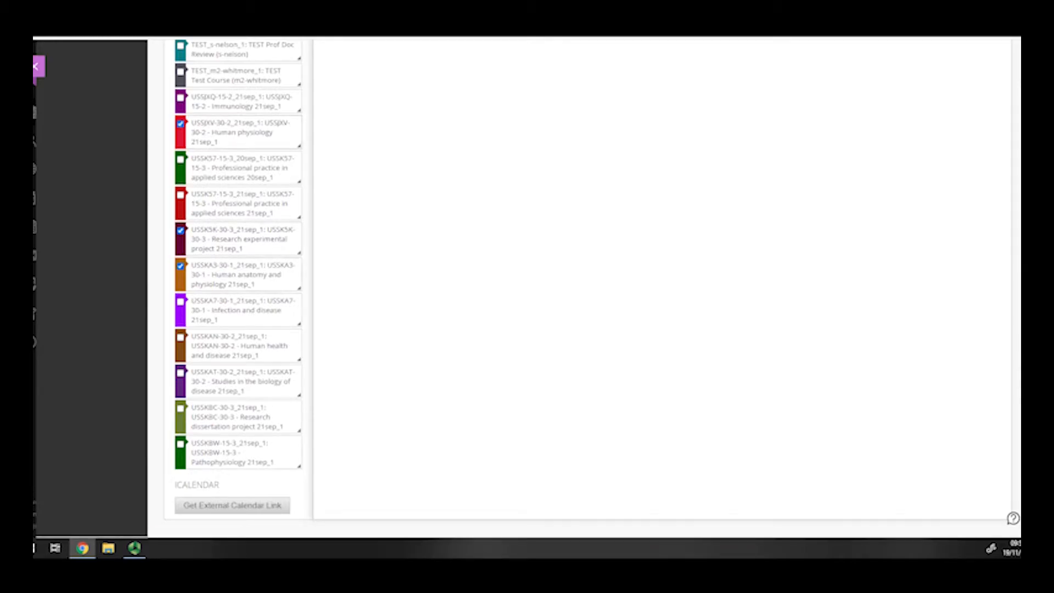
{"action": "scroll", "scroll_direction": "down", "scroll_amount": 3}
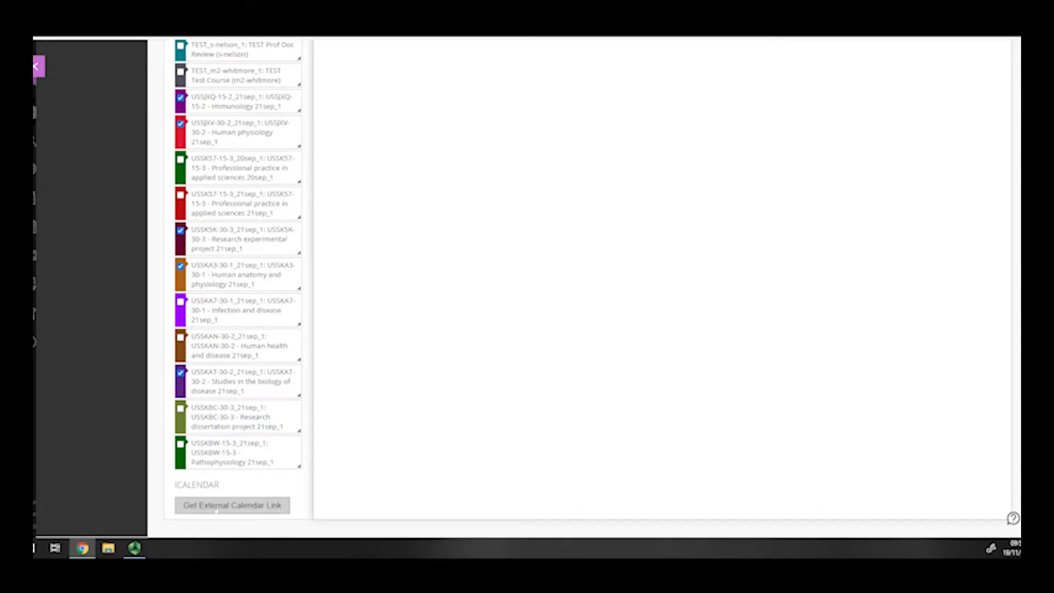
Generate the external iCal calendar link for the selected courses.
{"action": "left_click", "coordinate": [231, 505]}
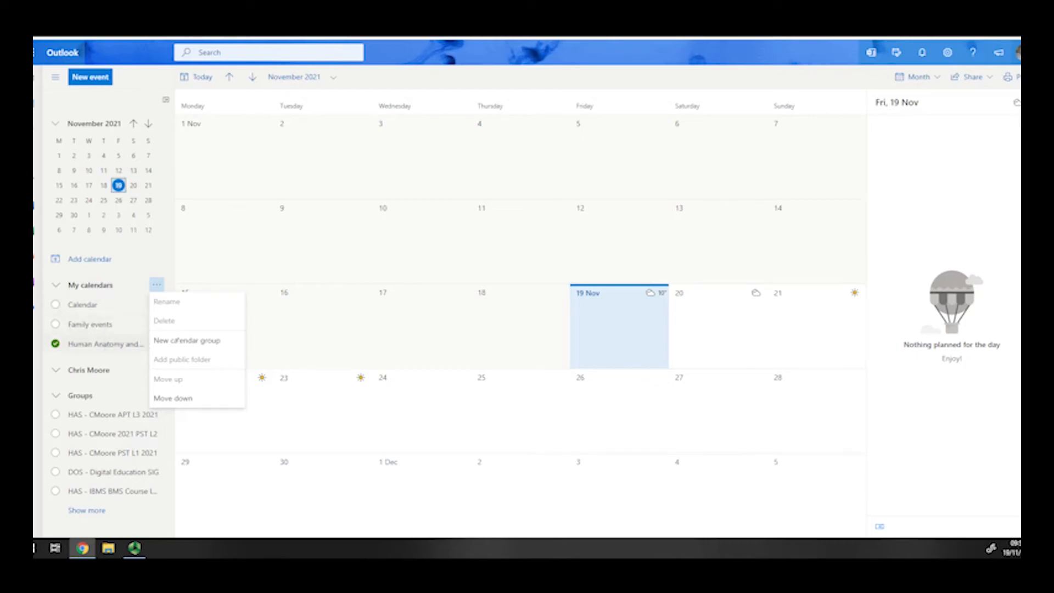
Start a web calendar subscription and name it 'Assessment Calendar'.
{"action": "left_click", "coordinate": [89, 259]}
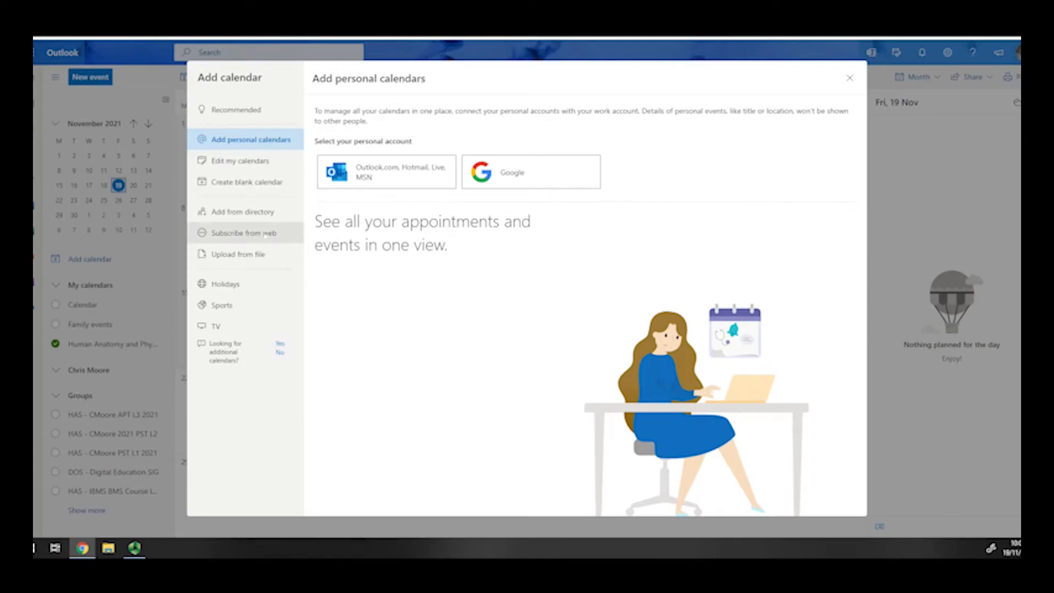
{"action": "left_click", "coordinate": [244, 233]}
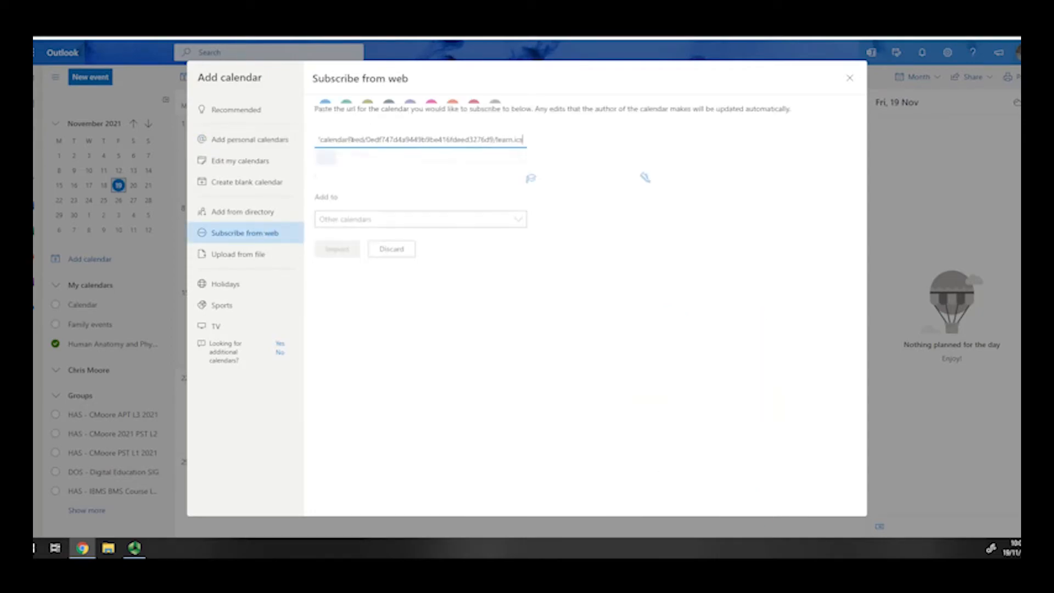
{"action": "type", "text": "A"}
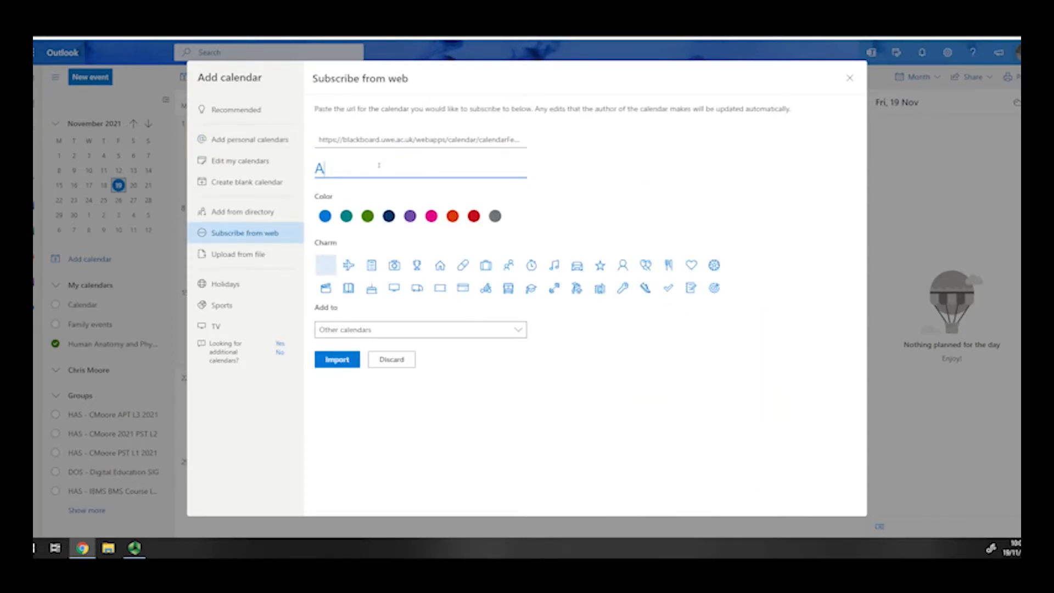
{"action": "type", "text": "ssessment Cal"}
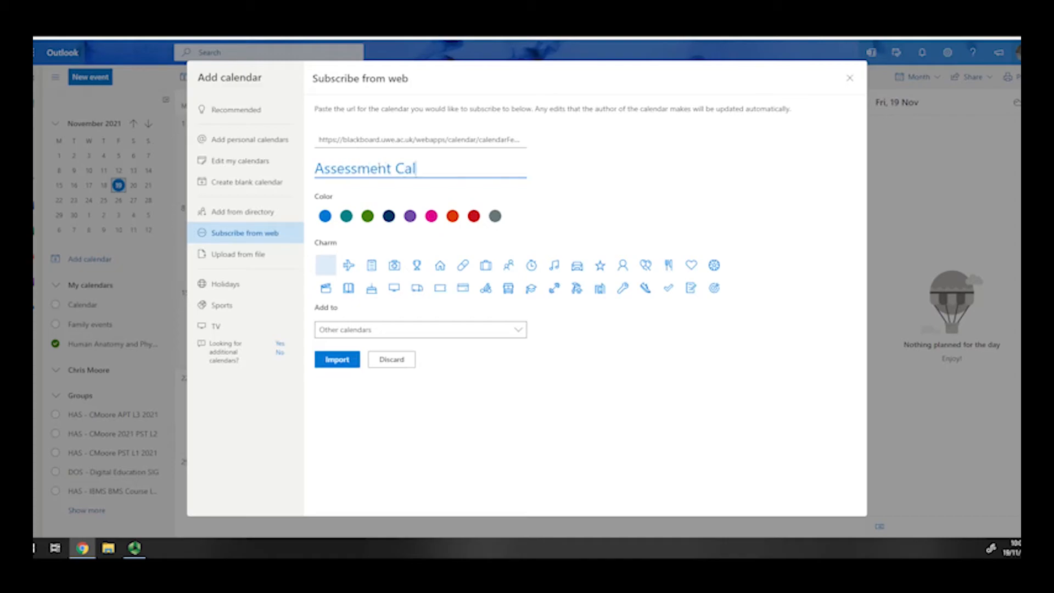
{"action": "type", "text": "endar"}
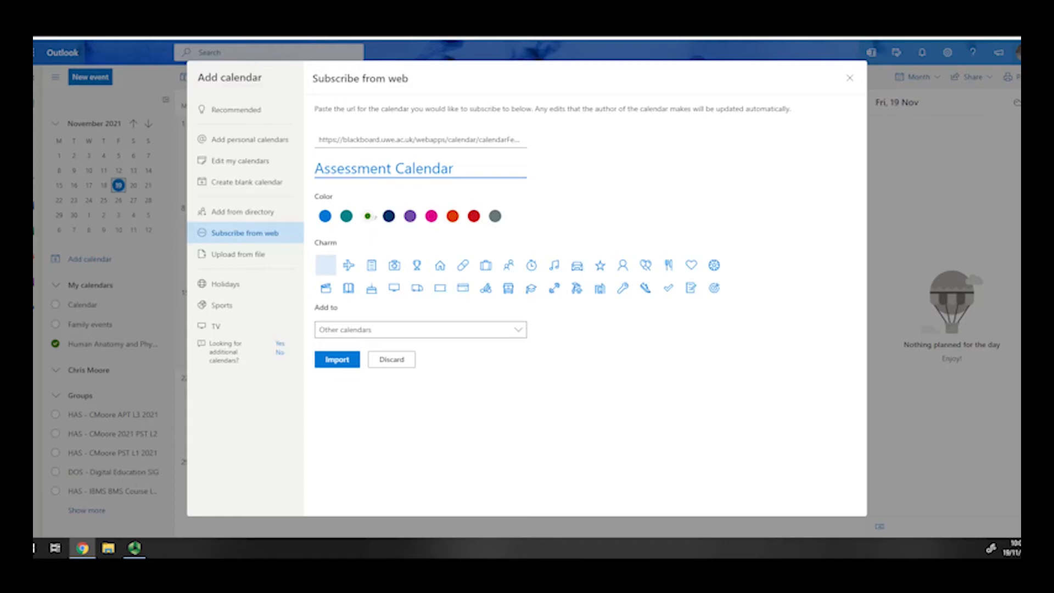
Set the calendar colour to red, import the subscription, and close the add-calendar window.
{"action": "left_click", "coordinate": [473, 216]}
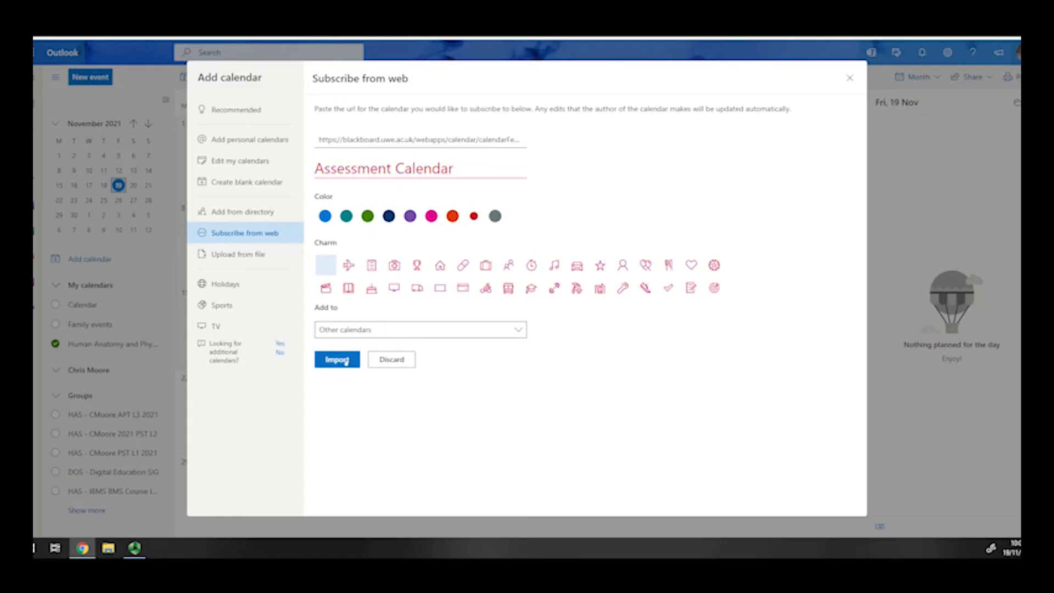
{"action": "left_click", "coordinate": [336, 359]}
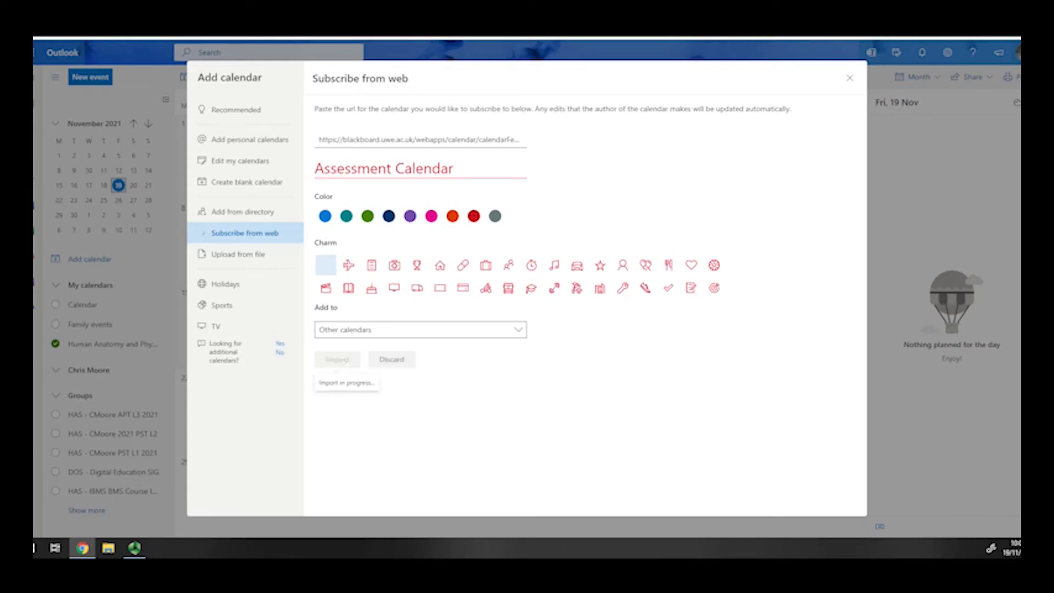
{"action": "left_click", "coordinate": [337, 359]}
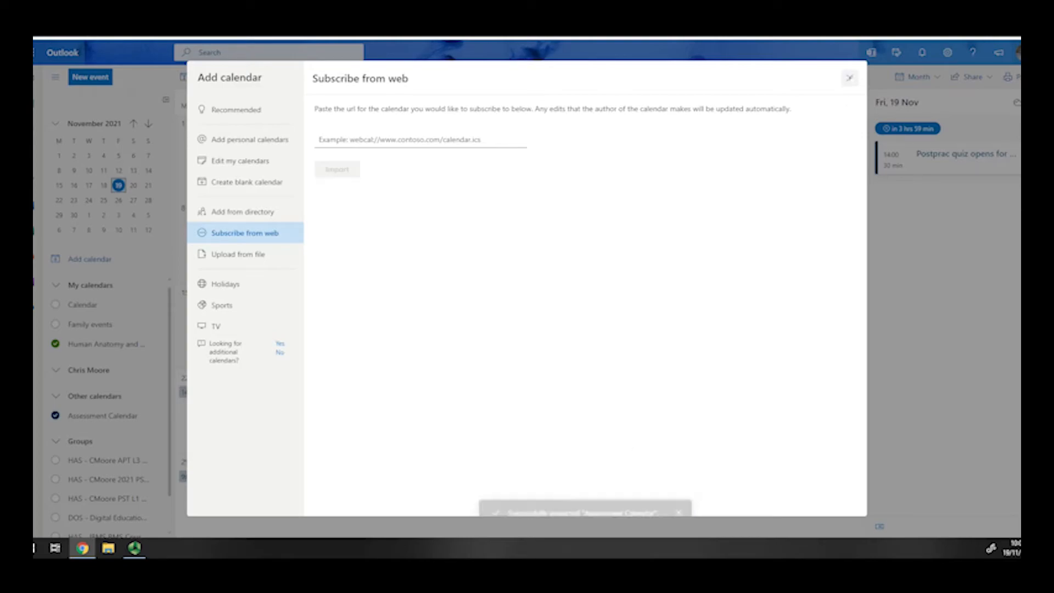
{"action": "left_click", "coordinate": [848, 77]}
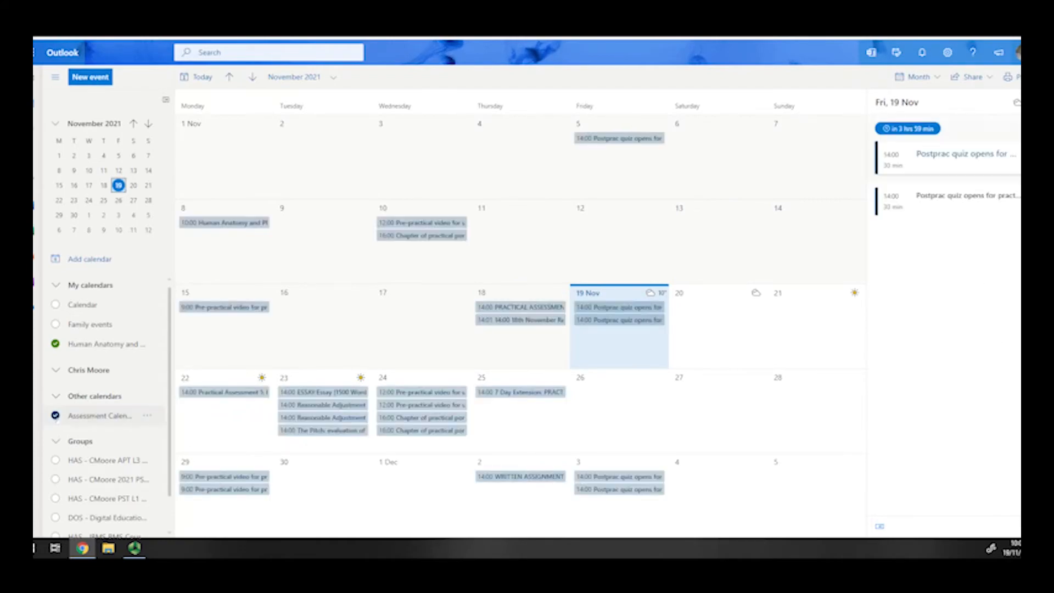
Toggle the Assessment Calendar off and back on to redisplay its November 2021 events.
{"action": "left_click", "coordinate": [55, 416]}
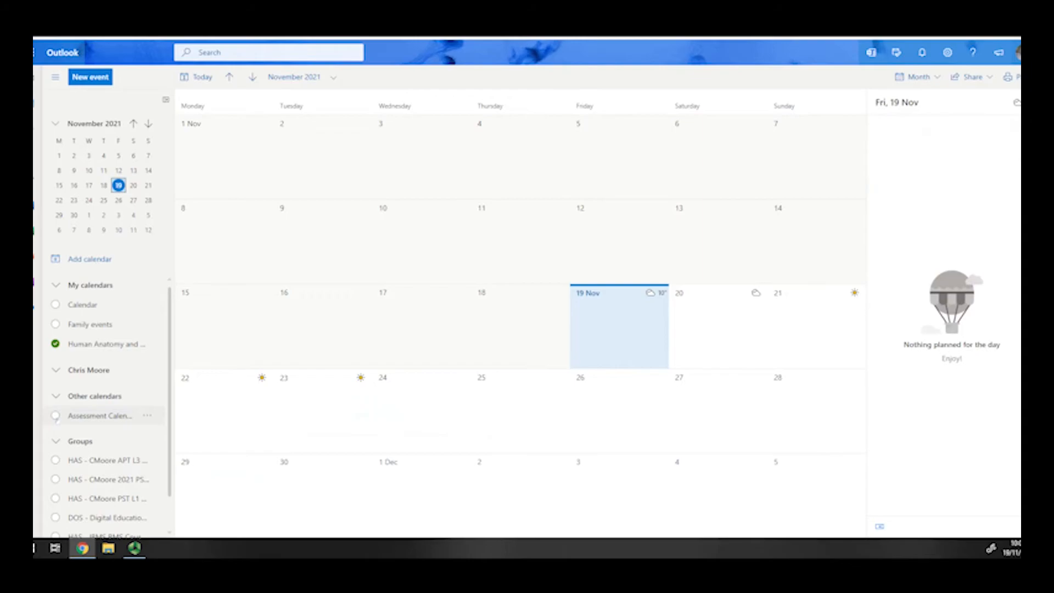
{"action": "left_click", "coordinate": [54, 415]}
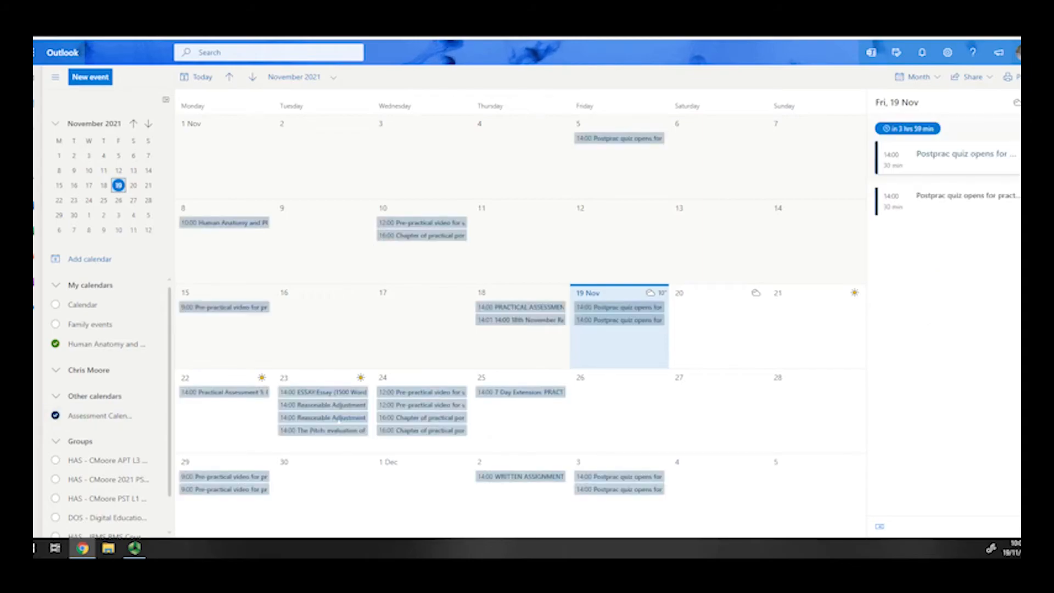